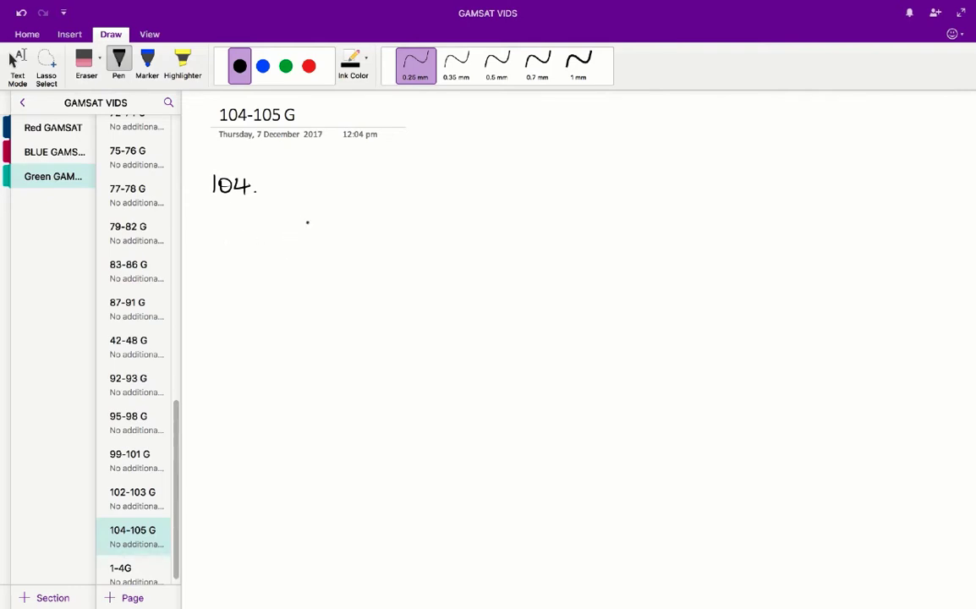
Step: Handwrite '10⁷ = 10 million' beneath the 104 heading
drag(307, 228, 325, 241)
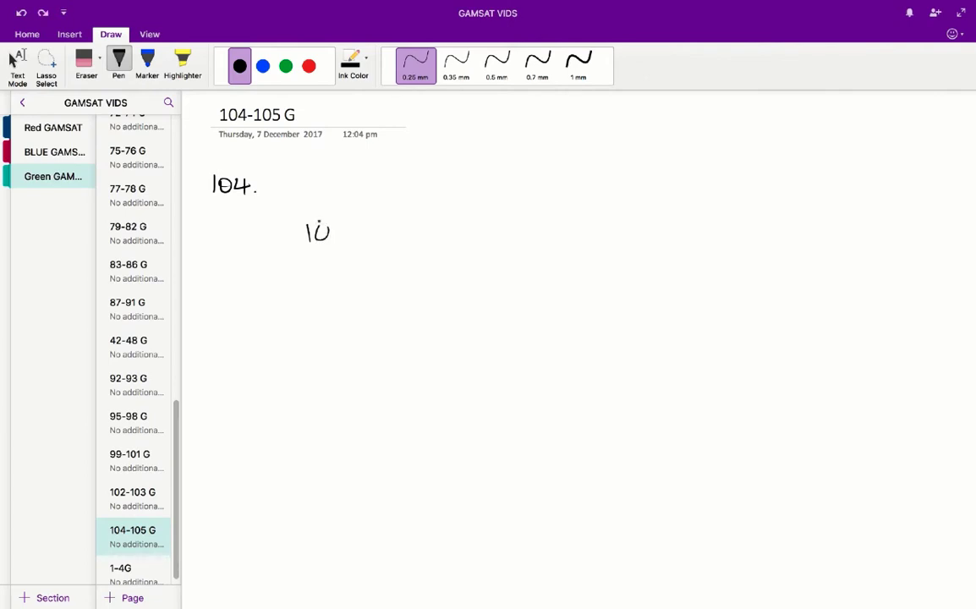
drag(313, 228, 355, 232)
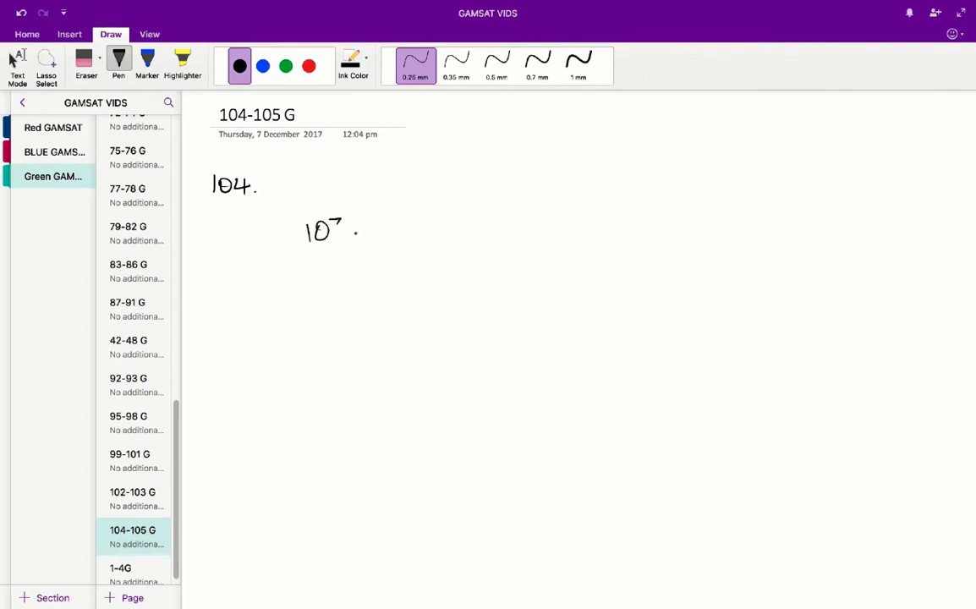
drag(355, 230, 402, 230)
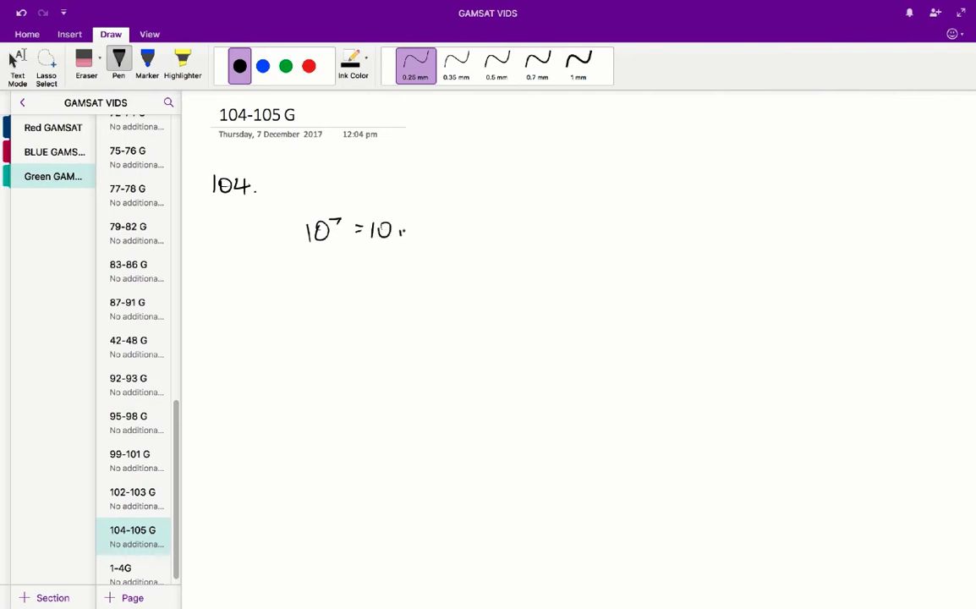
mouse_move(423, 229)
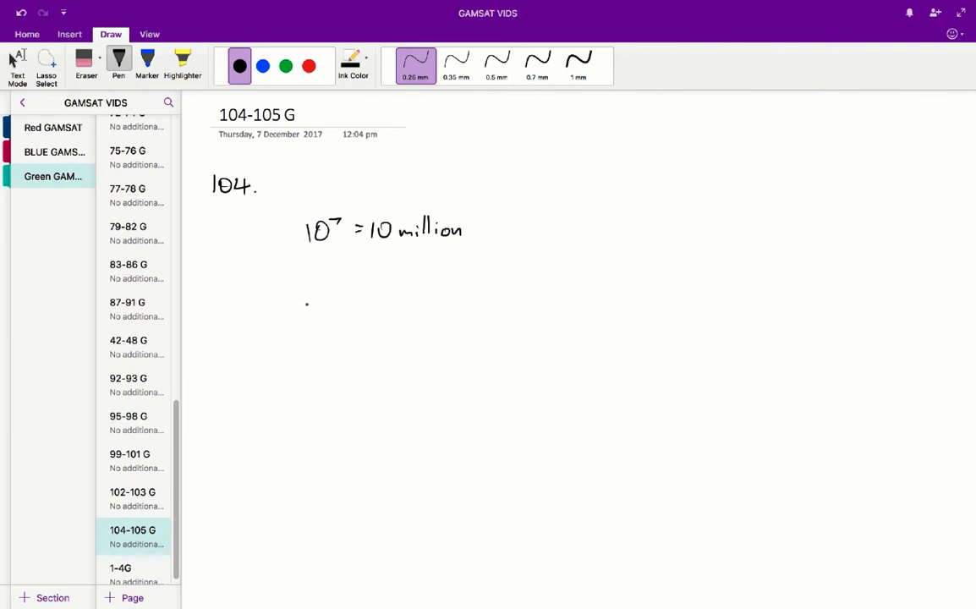
mouse_move(279, 328)
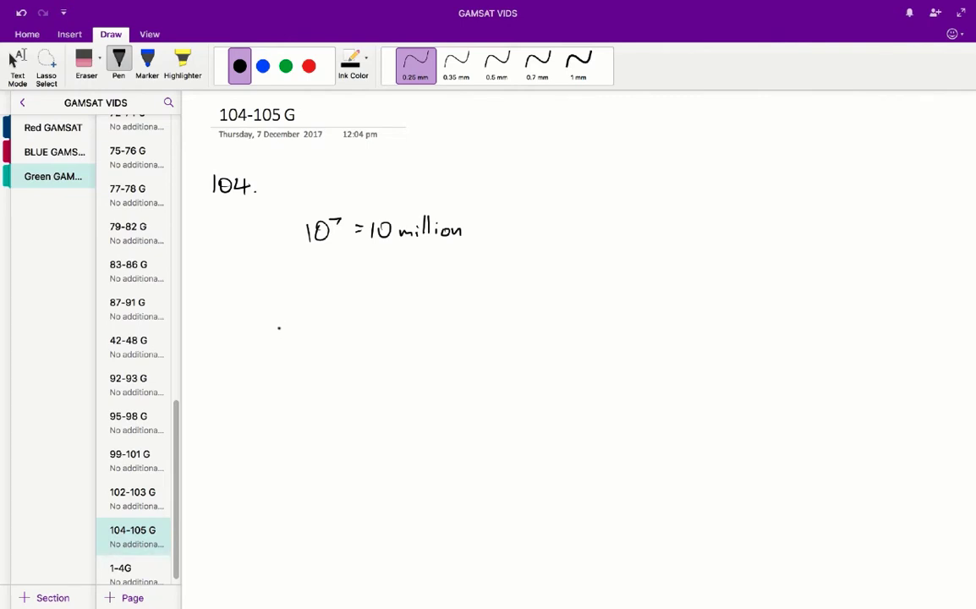
Step: Handwrite '10⁶ = 1 million' and '10⁴ = 10 thousand' below, then begin a bracket beside them
drag(271, 330, 304, 317)
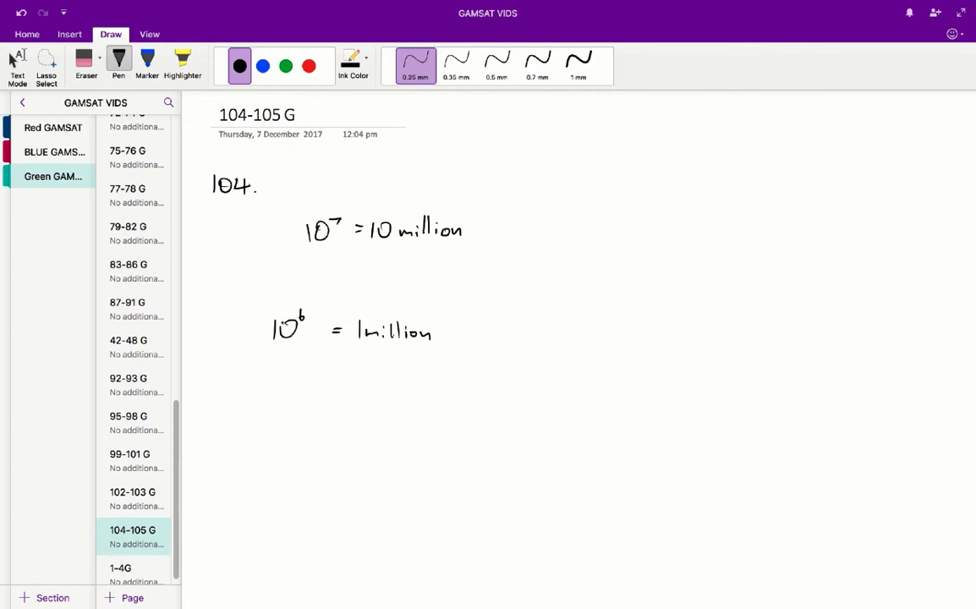
drag(284, 376, 317, 363)
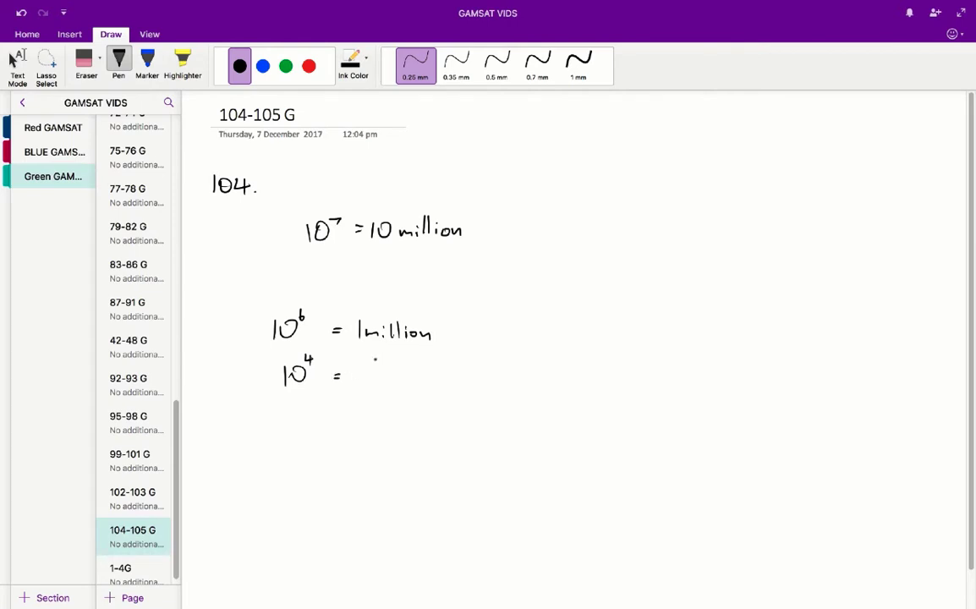
drag(359, 384, 381, 380)
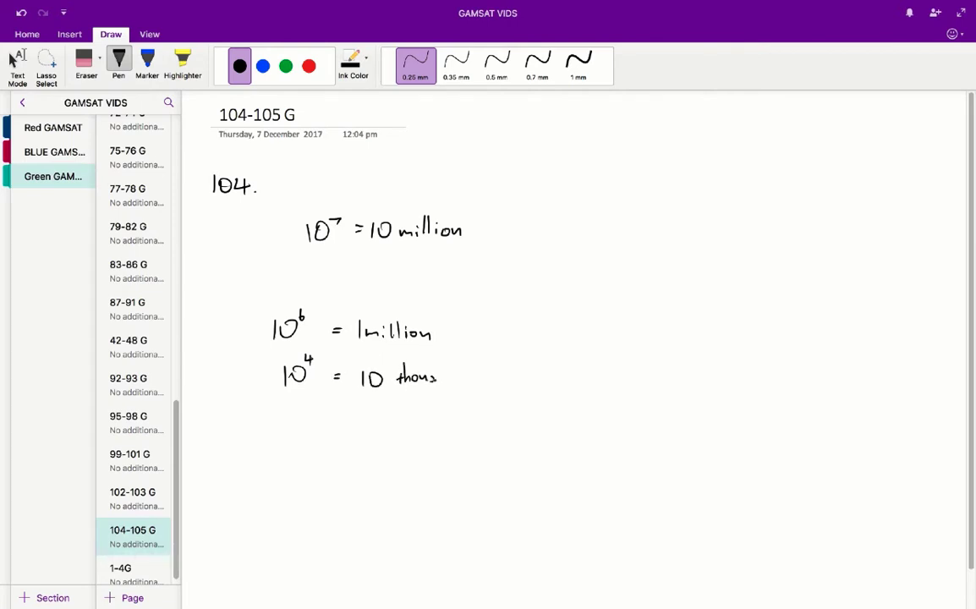
drag(436, 377, 467, 377)
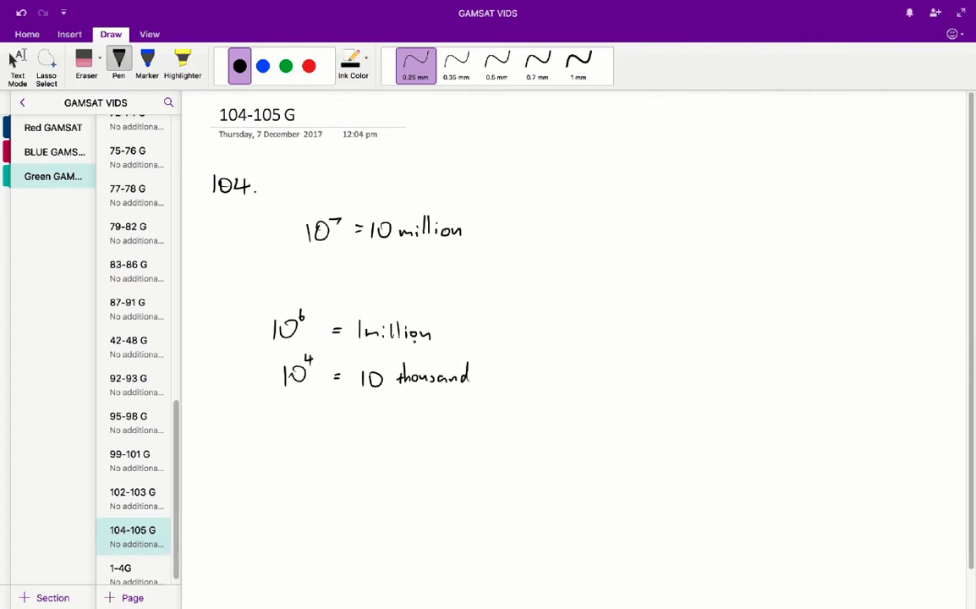
click(488, 337)
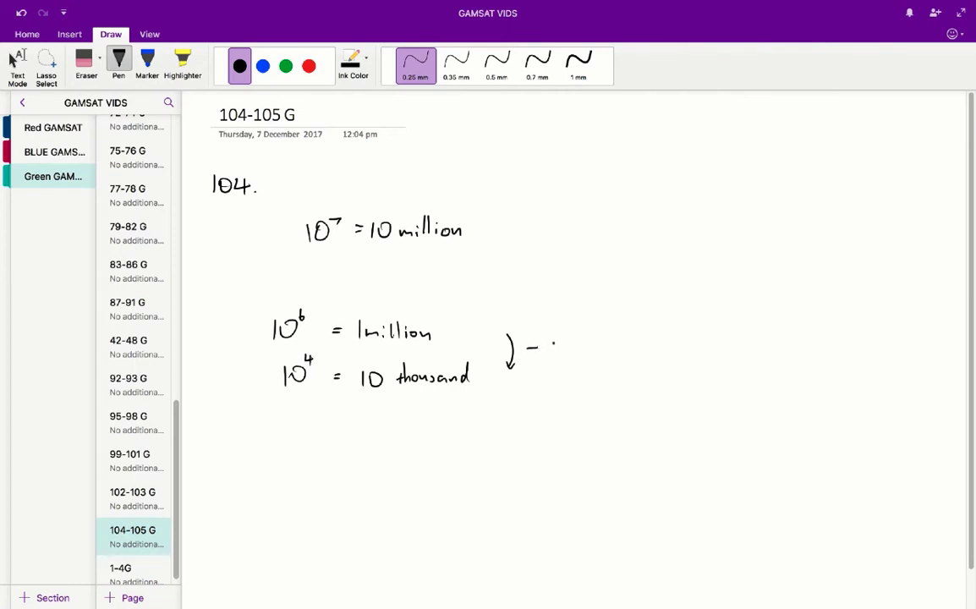
Step: Label the bracket '-990,000', mark answer A, and add a second arrow marked '-10,000'
drag(545, 347, 592, 347)
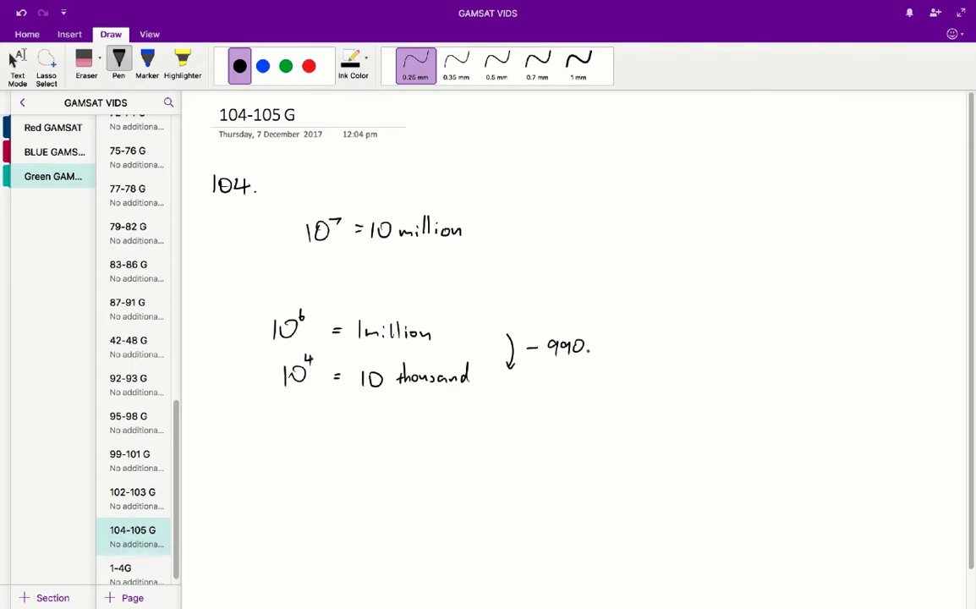
drag(588, 347, 618, 352)
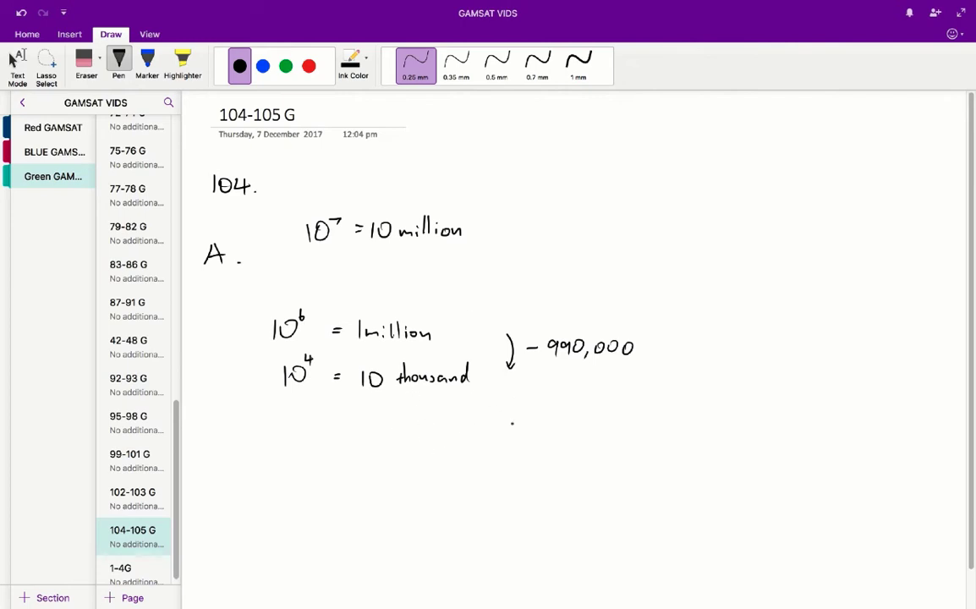
drag(504, 431, 554, 423)
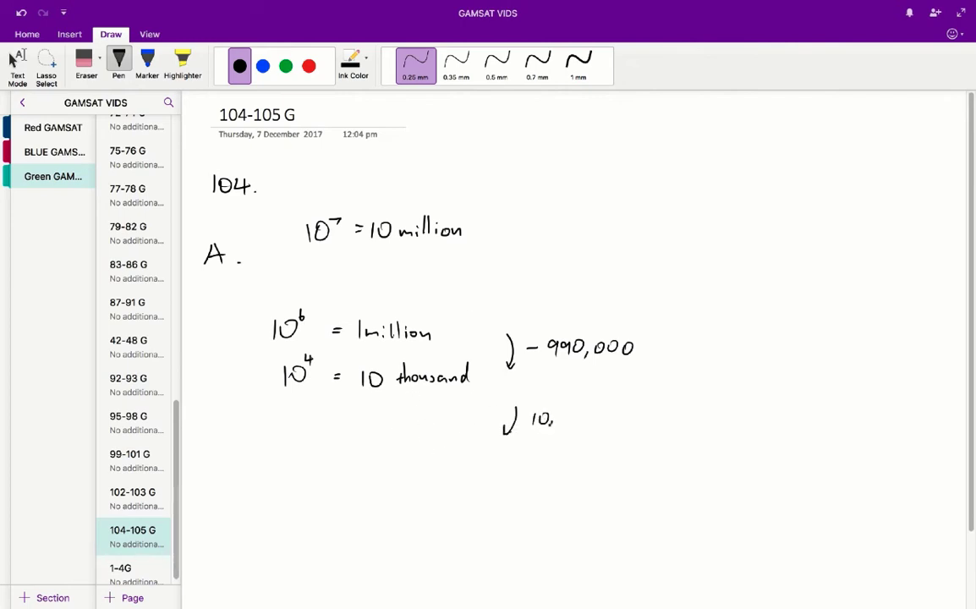
drag(529, 419, 588, 419)
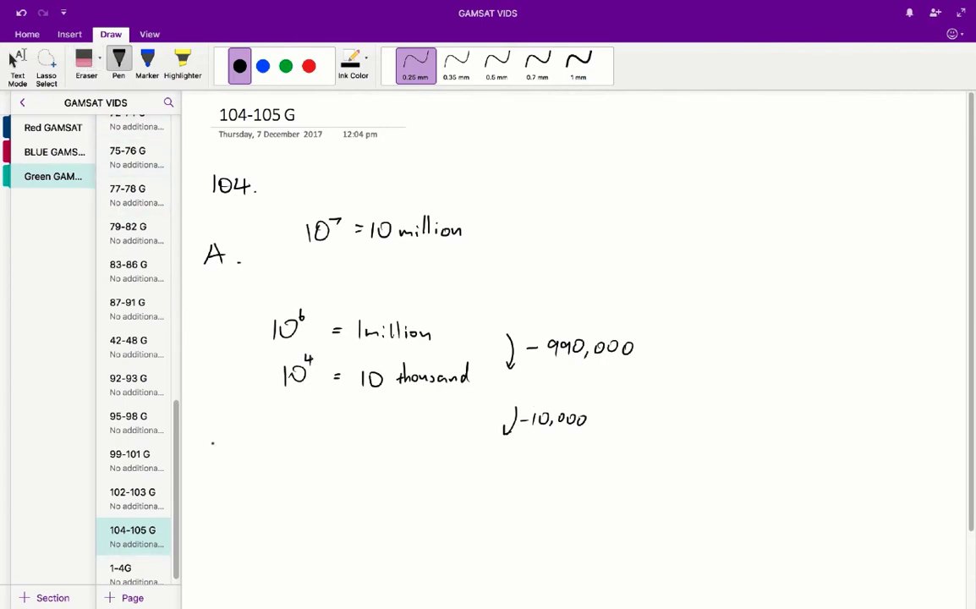
Step: Handwrite the '105.' heading and the working '10⁸ → 10⁶' beneath it
drag(213, 457, 241, 474)
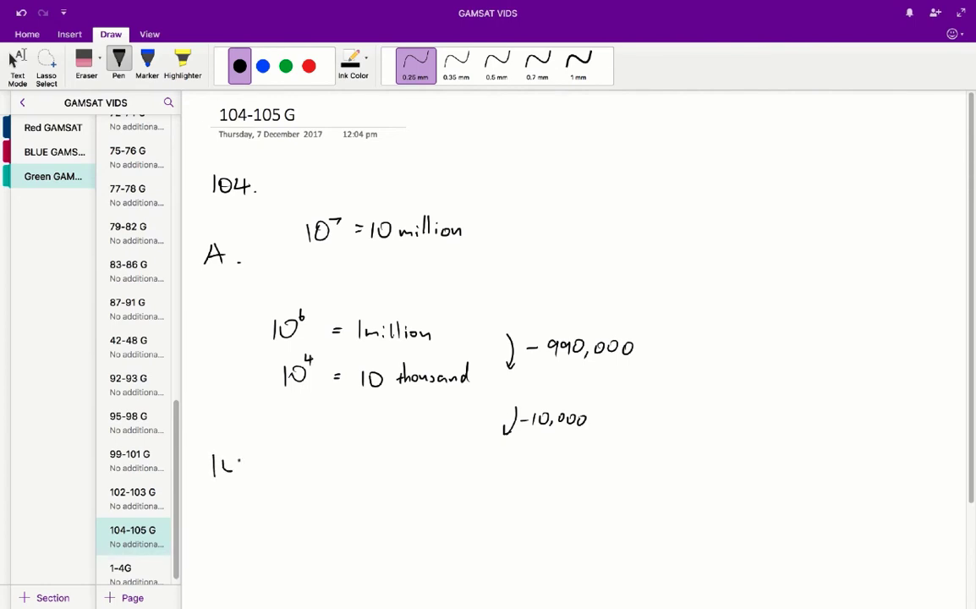
drag(229, 464, 292, 463)
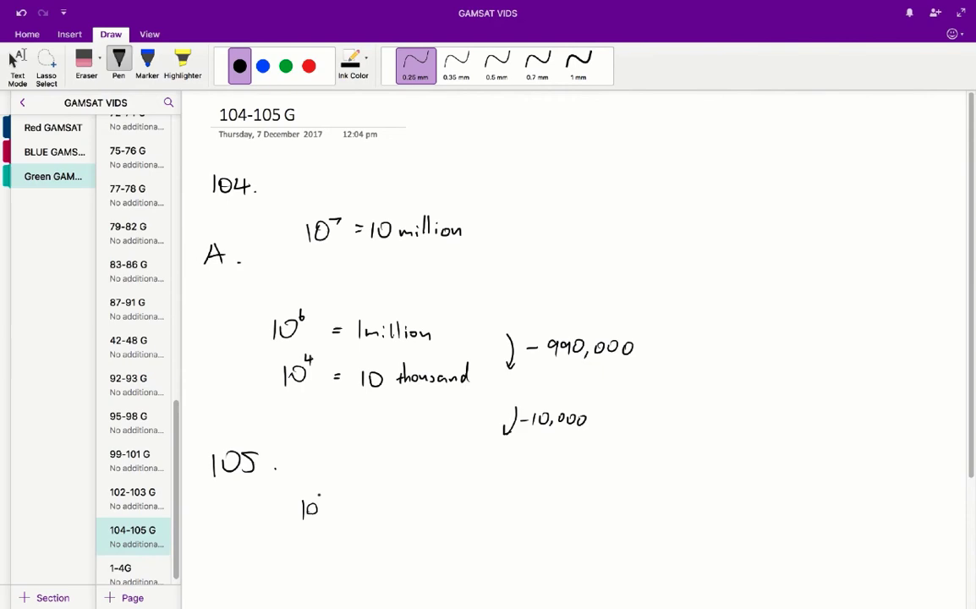
drag(319, 493, 325, 504)
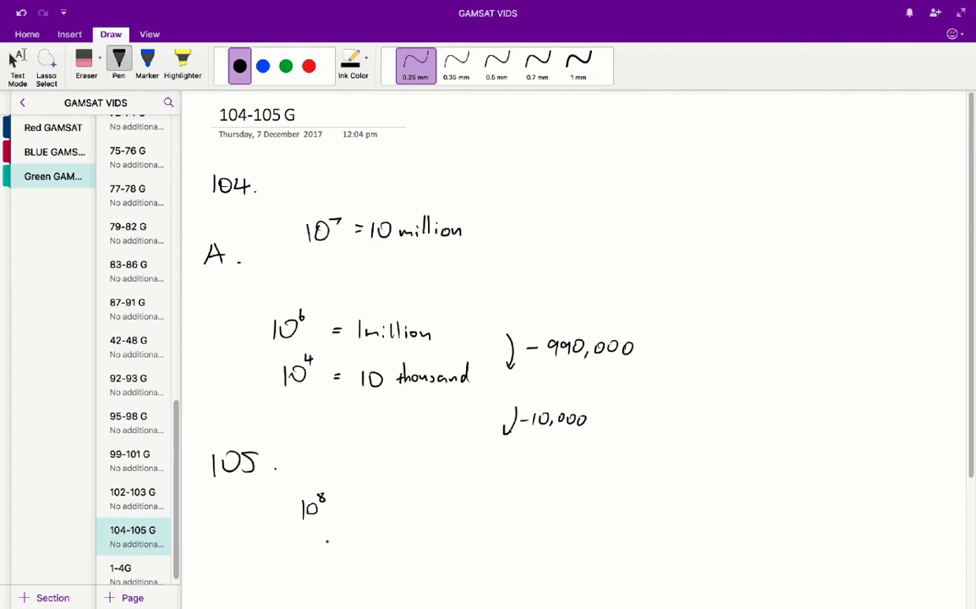
click(343, 507)
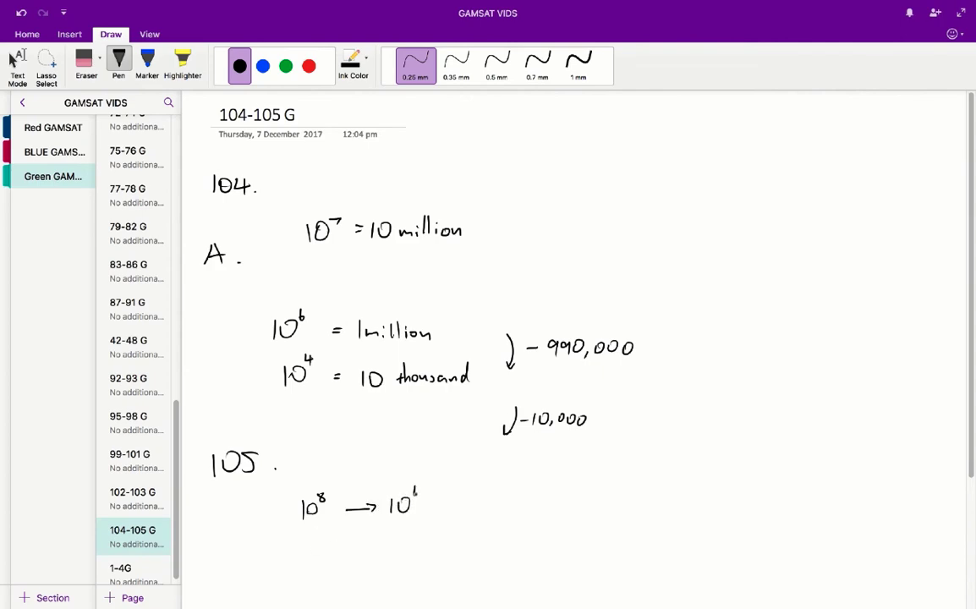
Step: Handwrite '100,000,000 → 1,000,000' under the 10⁸ → 10⁶ working
scroll(down, 3)
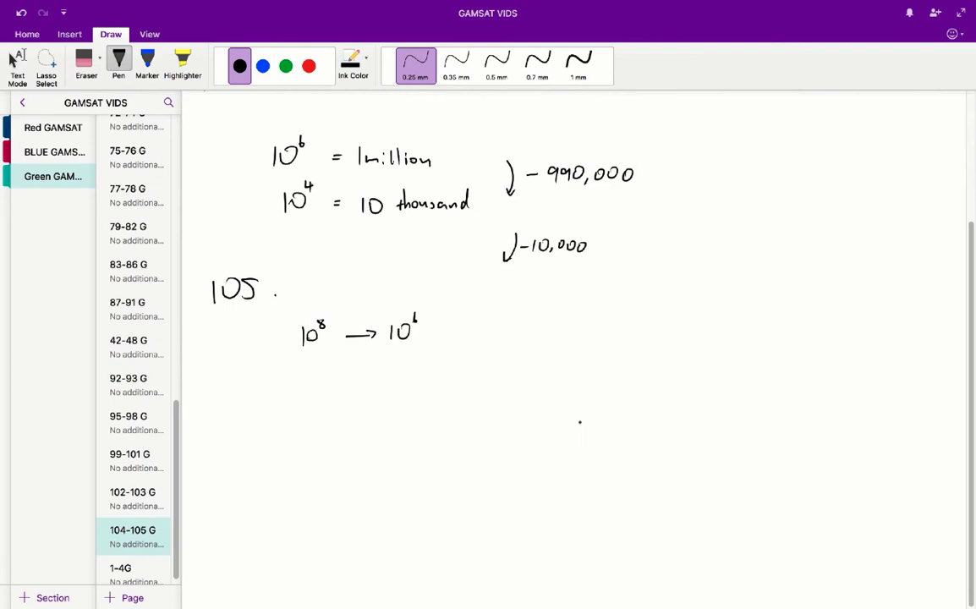
drag(263, 397, 284, 407)
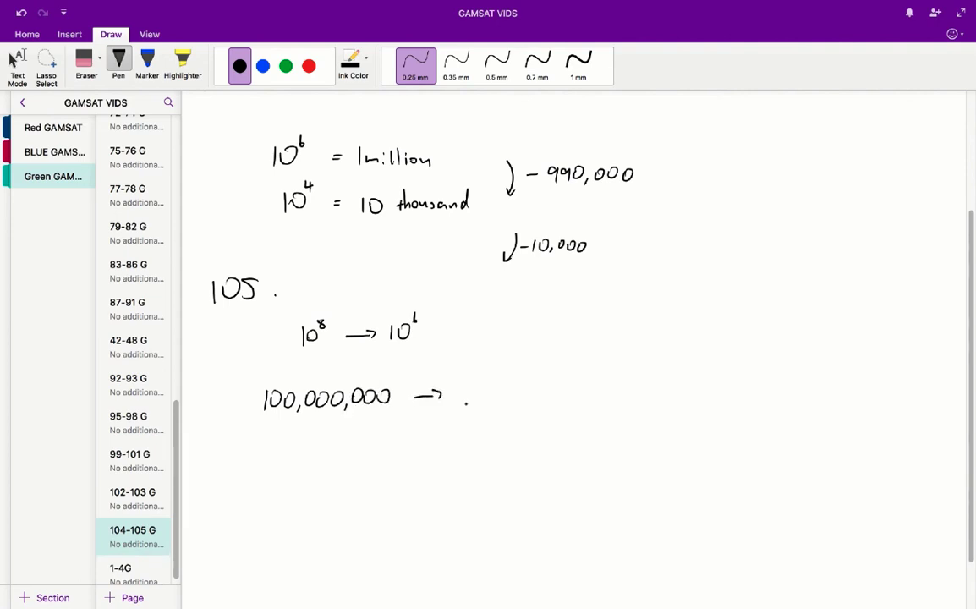
drag(480, 389, 485, 408)
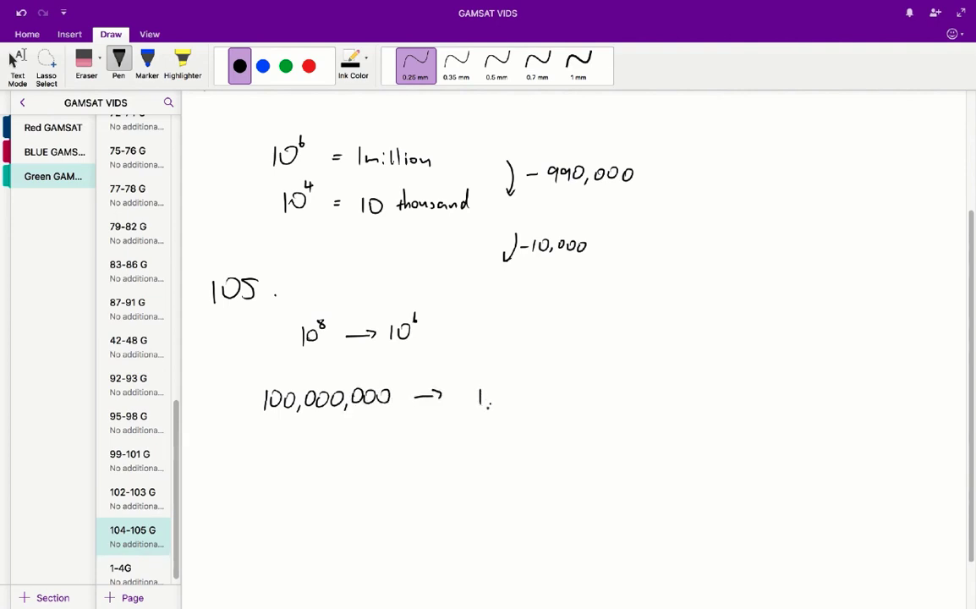
drag(491, 393, 563, 393)
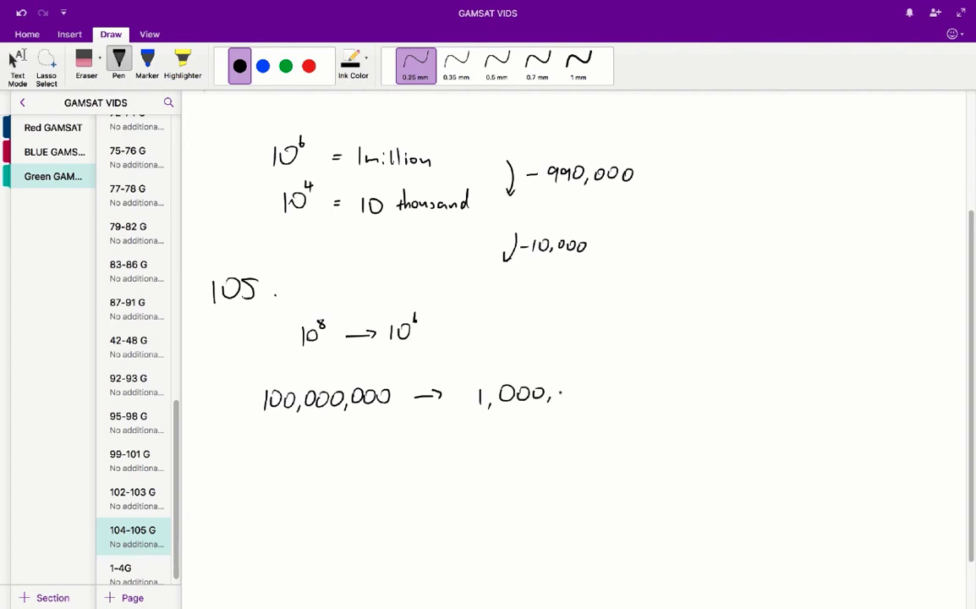
drag(556, 394, 605, 394)
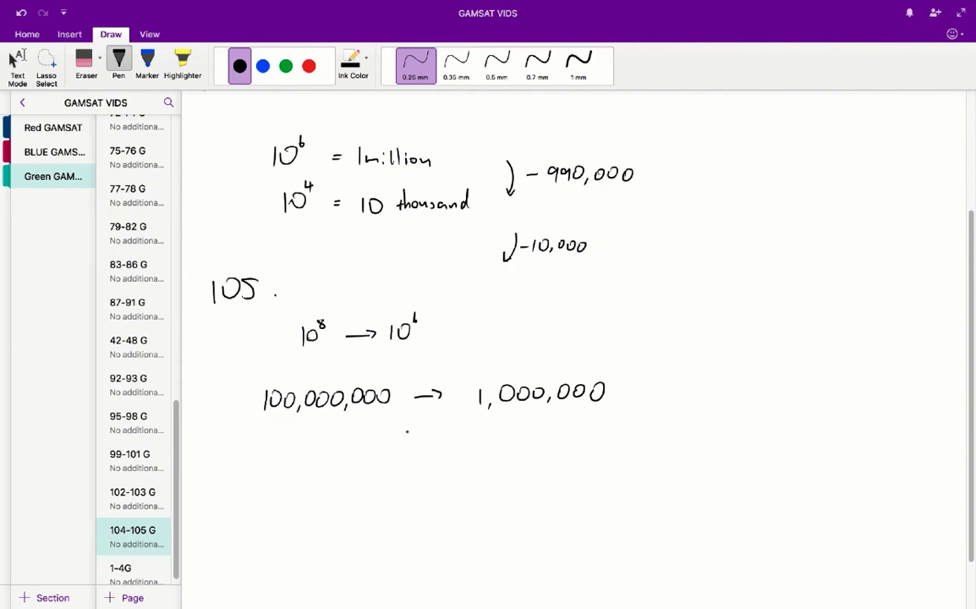
Step: Draw a curved arrow labelled '-99 million ≈ 100 mill' and write 'D.' as the answer
drag(411, 431, 478, 427)
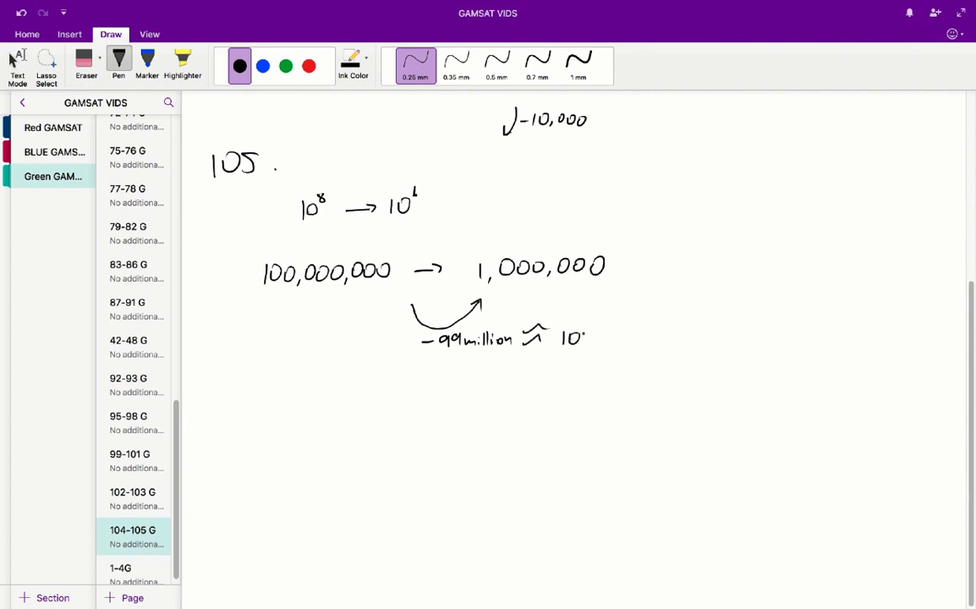
drag(584, 337, 631, 338)
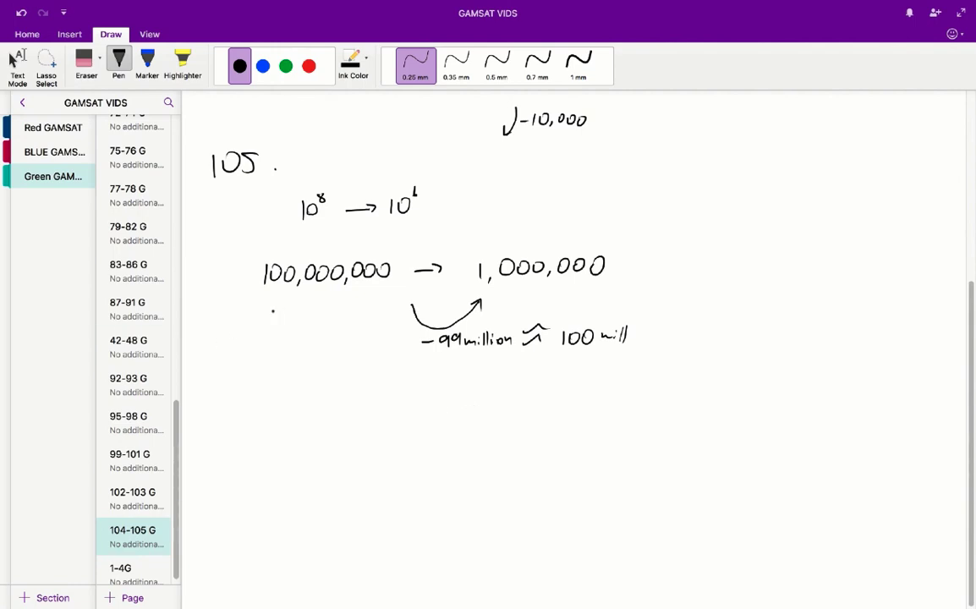
drag(227, 338, 250, 356)
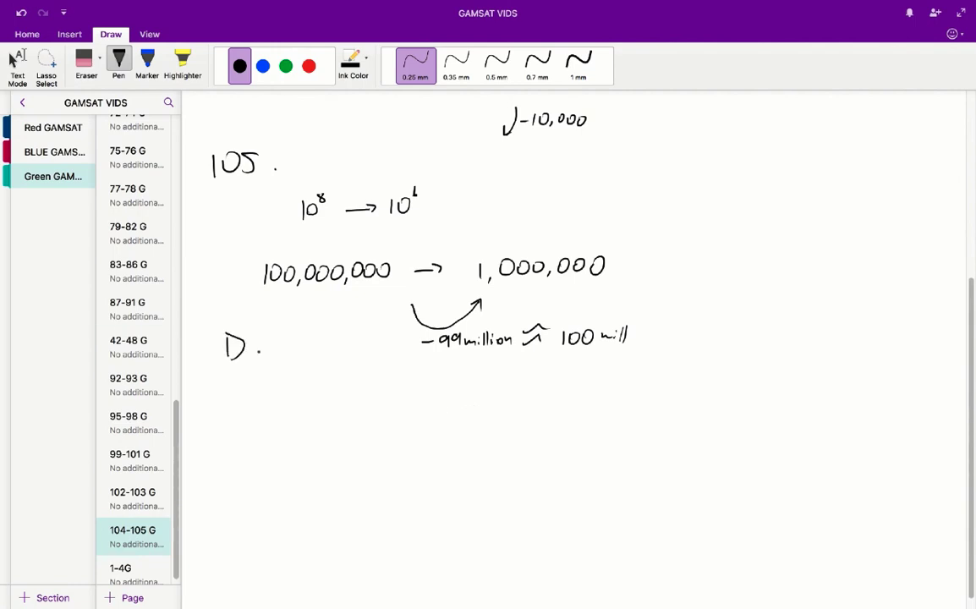